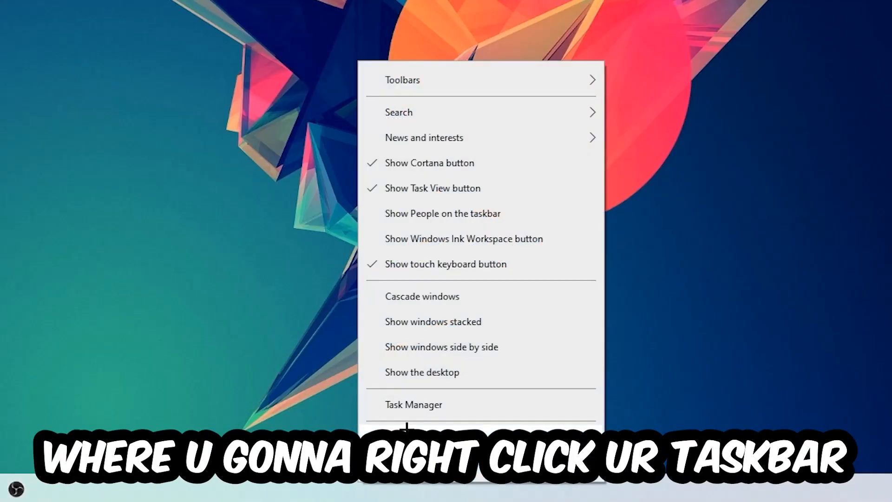
End background tasks in Task Manager, then bring up the desktop's context menu
{"action": "left_click", "coordinate": [413, 405]}
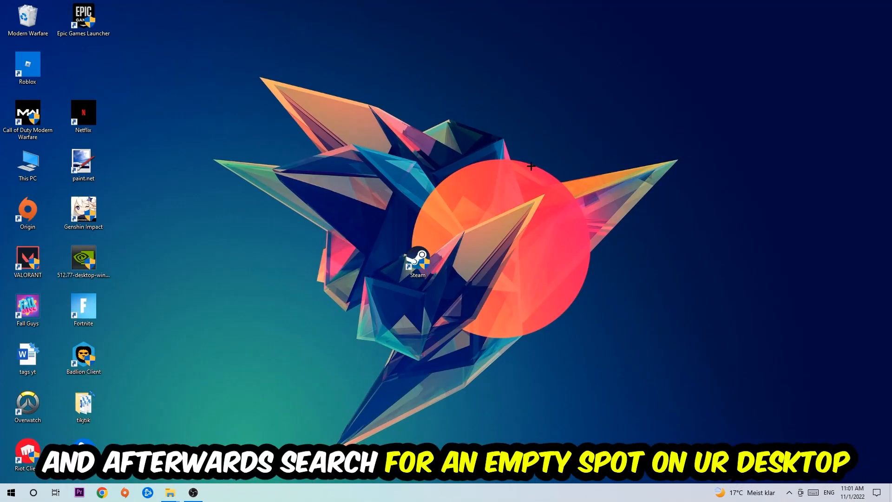
{"action": "right_click", "coordinate": [529, 166]}
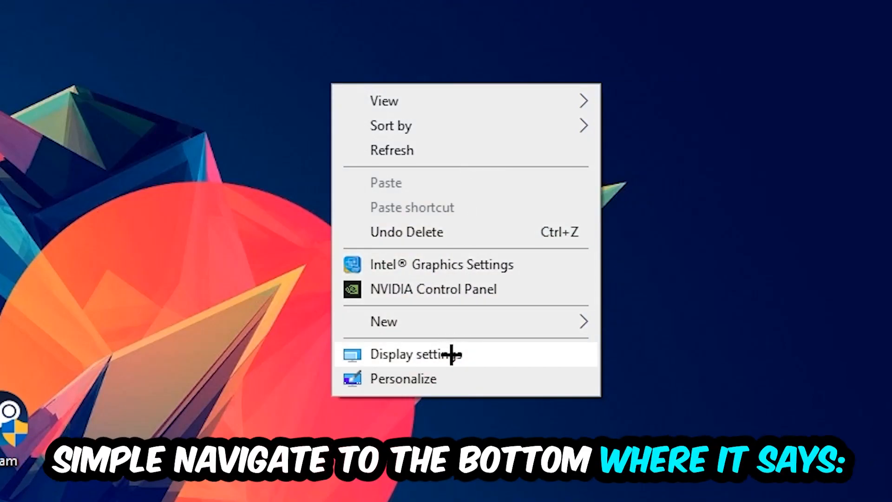
Show the Display page and identify display 1 as the main monitor of the two
{"action": "left_click", "coordinate": [415, 354]}
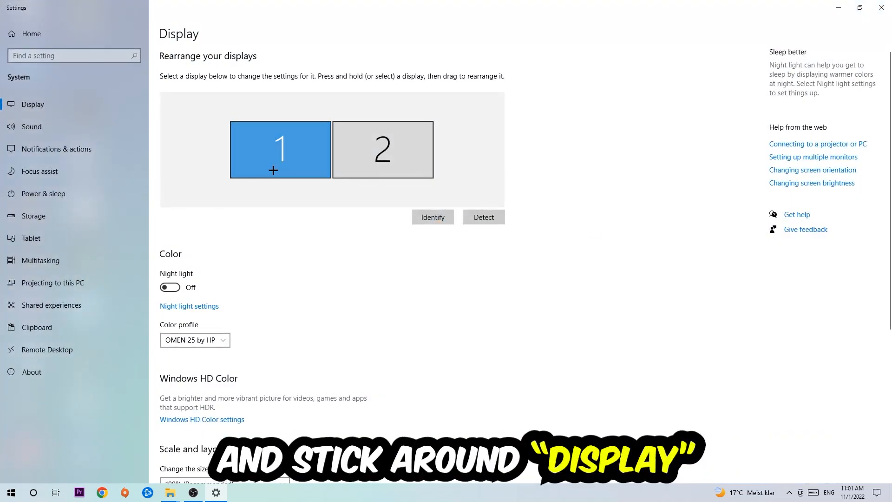
{"action": "mouse_move", "coordinate": [72, 104]}
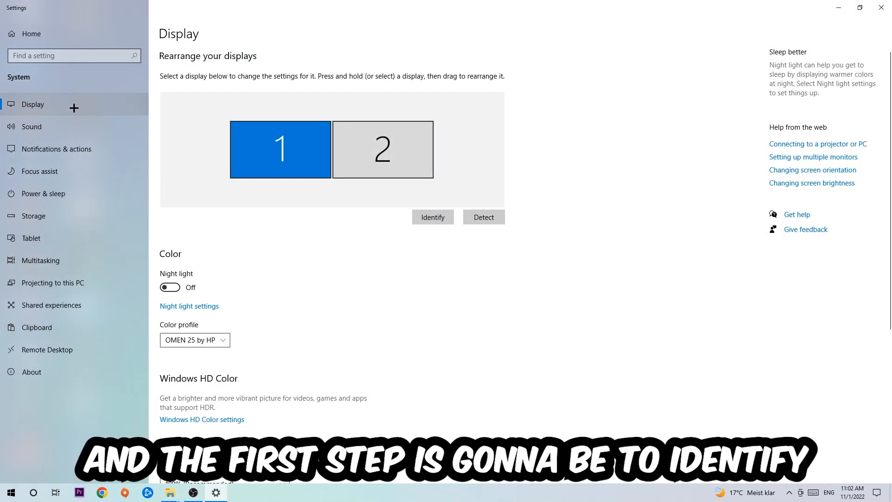
{"action": "mouse_move", "coordinate": [202, 139]}
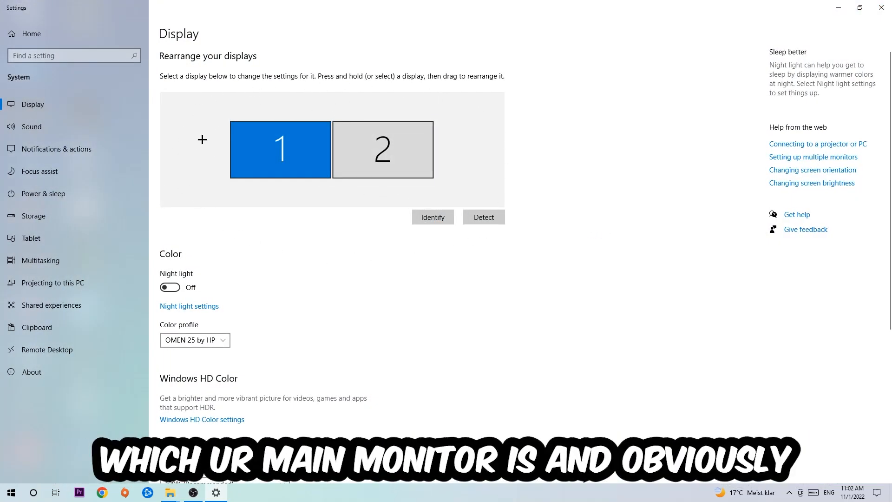
{"action": "mouse_move", "coordinate": [377, 249]}
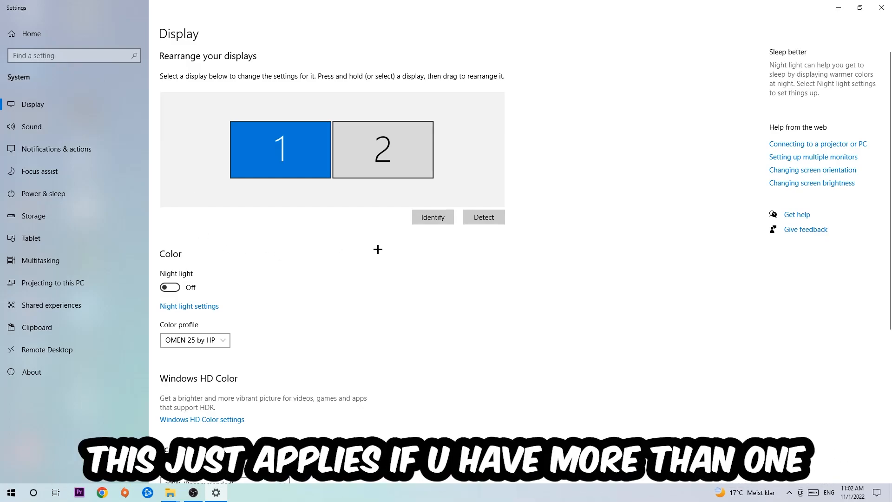
{"action": "mouse_move", "coordinate": [341, 224]}
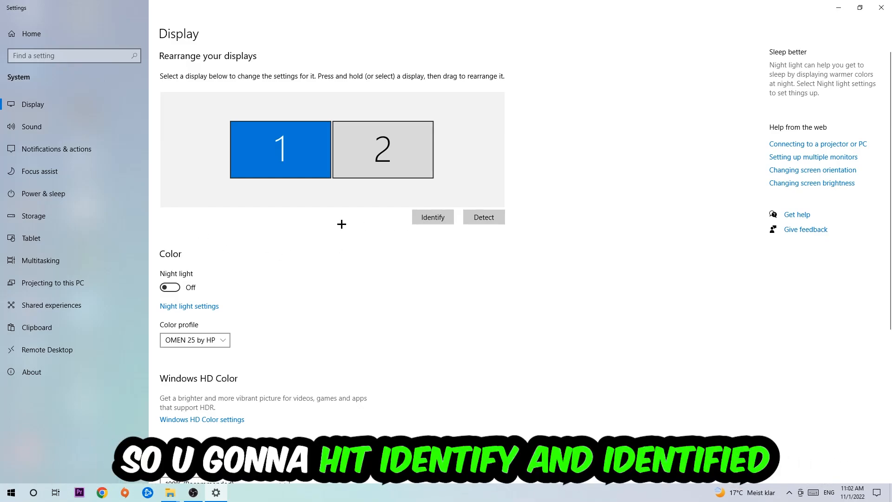
{"action": "left_click", "coordinate": [433, 217]}
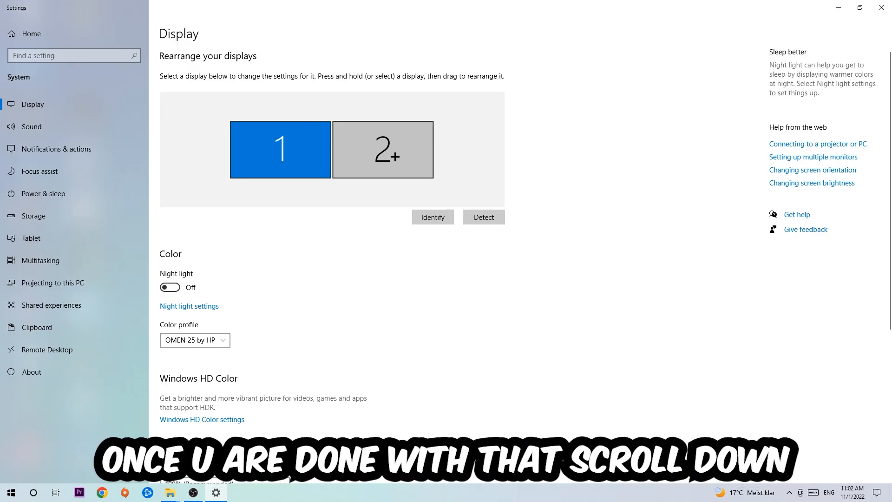
{"action": "scroll", "scroll_direction": "down", "scroll_amount": 3}
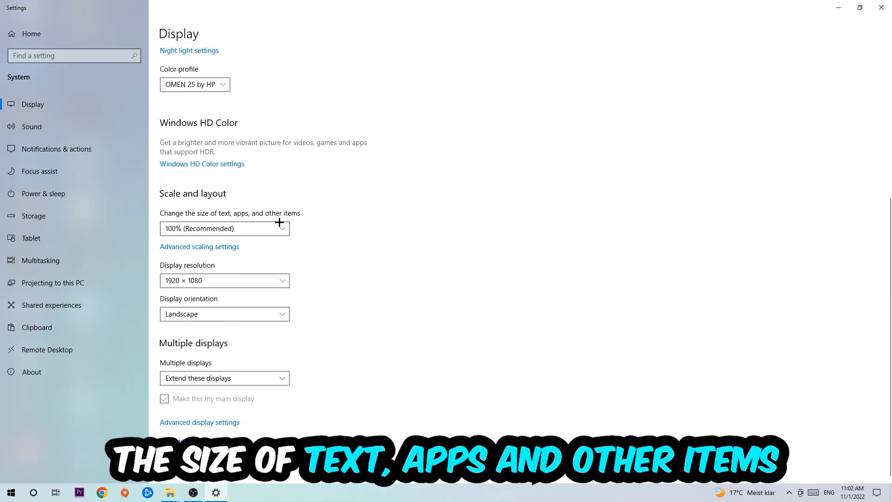
{"action": "mouse_move", "coordinate": [236, 273]}
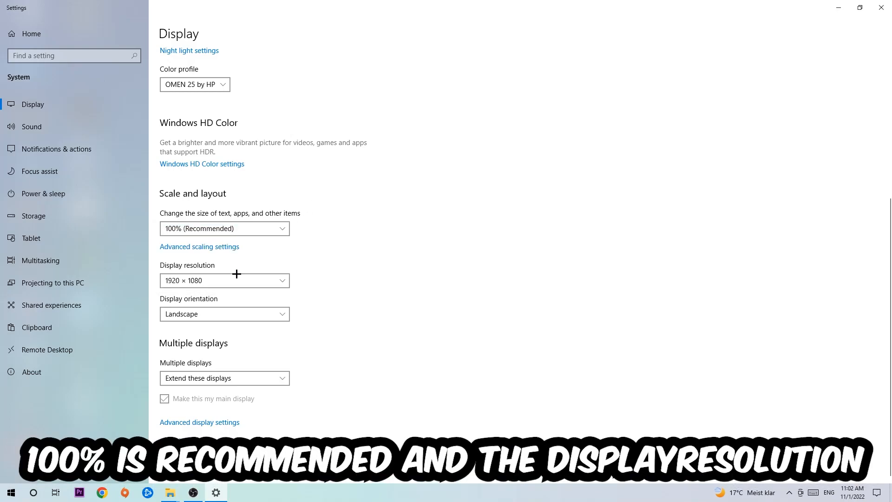
{"action": "mouse_move", "coordinate": [332, 229]}
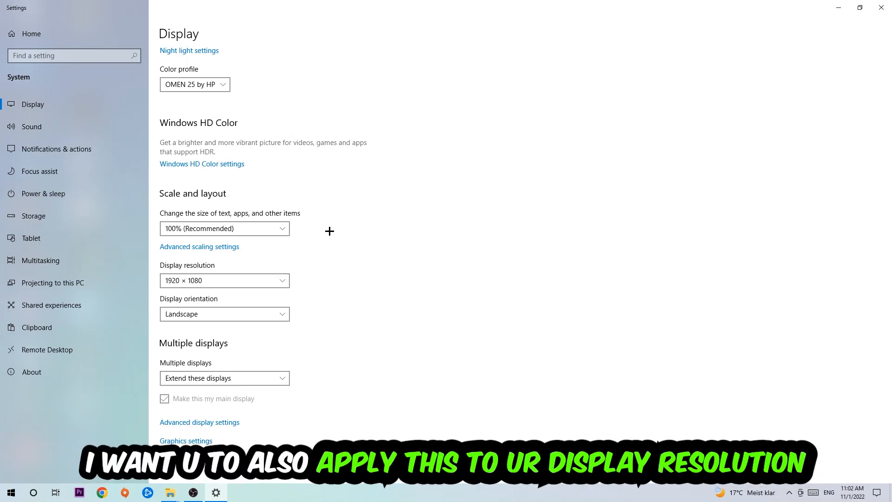
{"action": "mouse_move", "coordinate": [466, 159]}
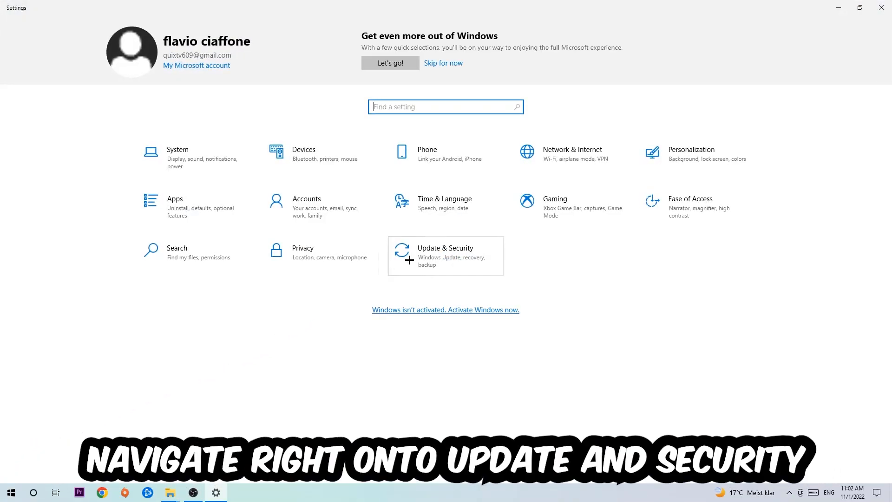
Go to Update & Security, where Windows Update reports the PC is up to date
{"action": "left_click", "coordinate": [445, 256]}
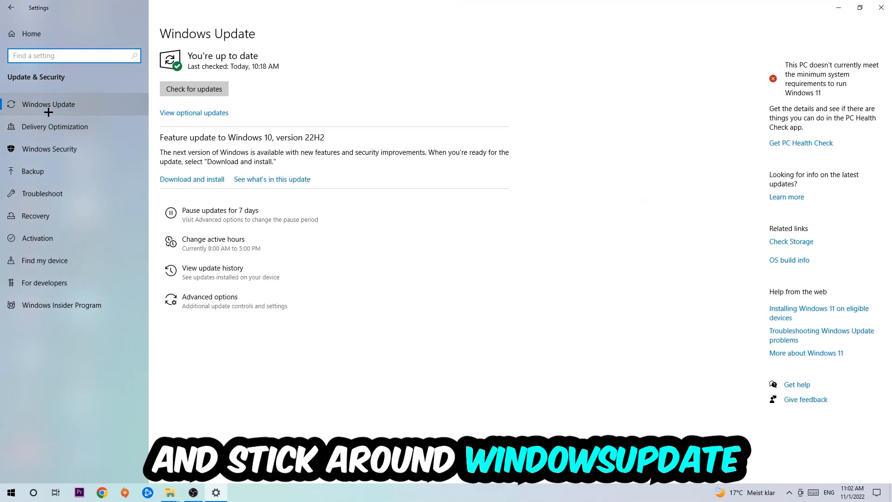
{"action": "mouse_move", "coordinate": [305, 78]}
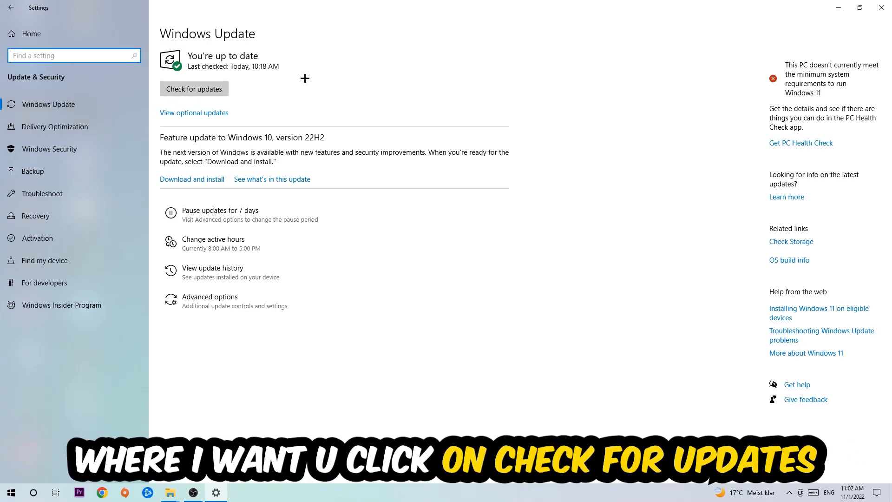